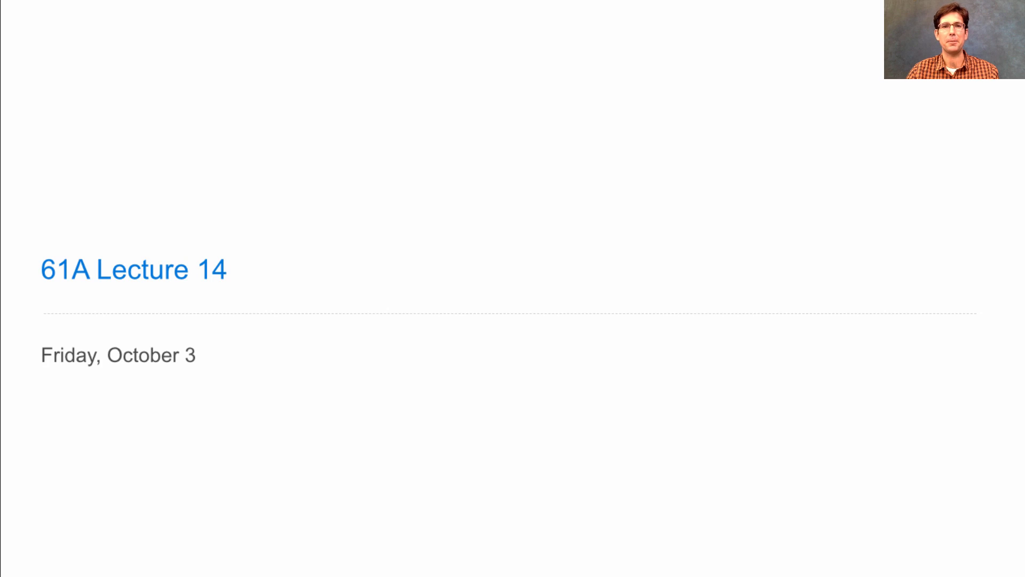
pyautogui.press('Right')
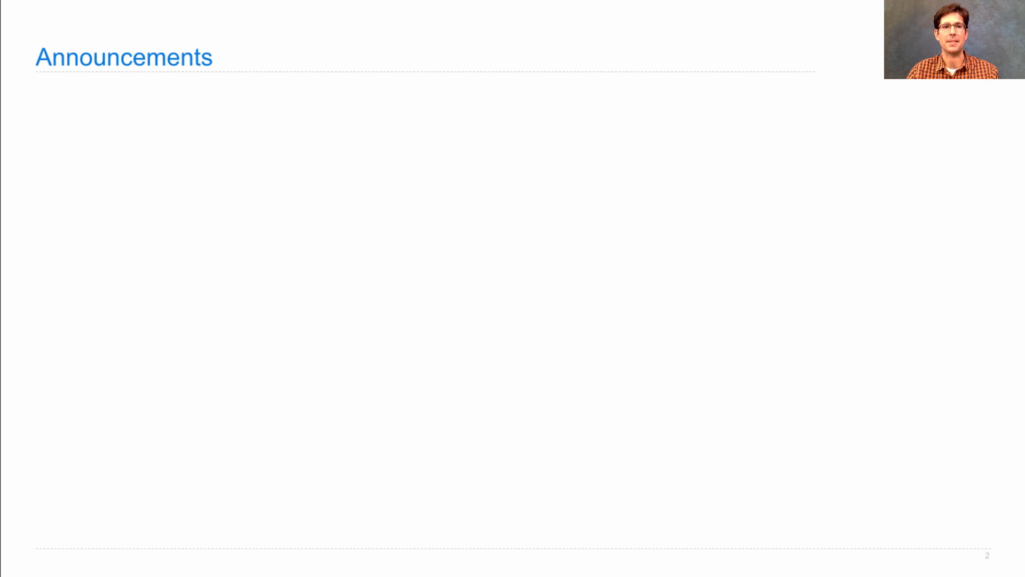